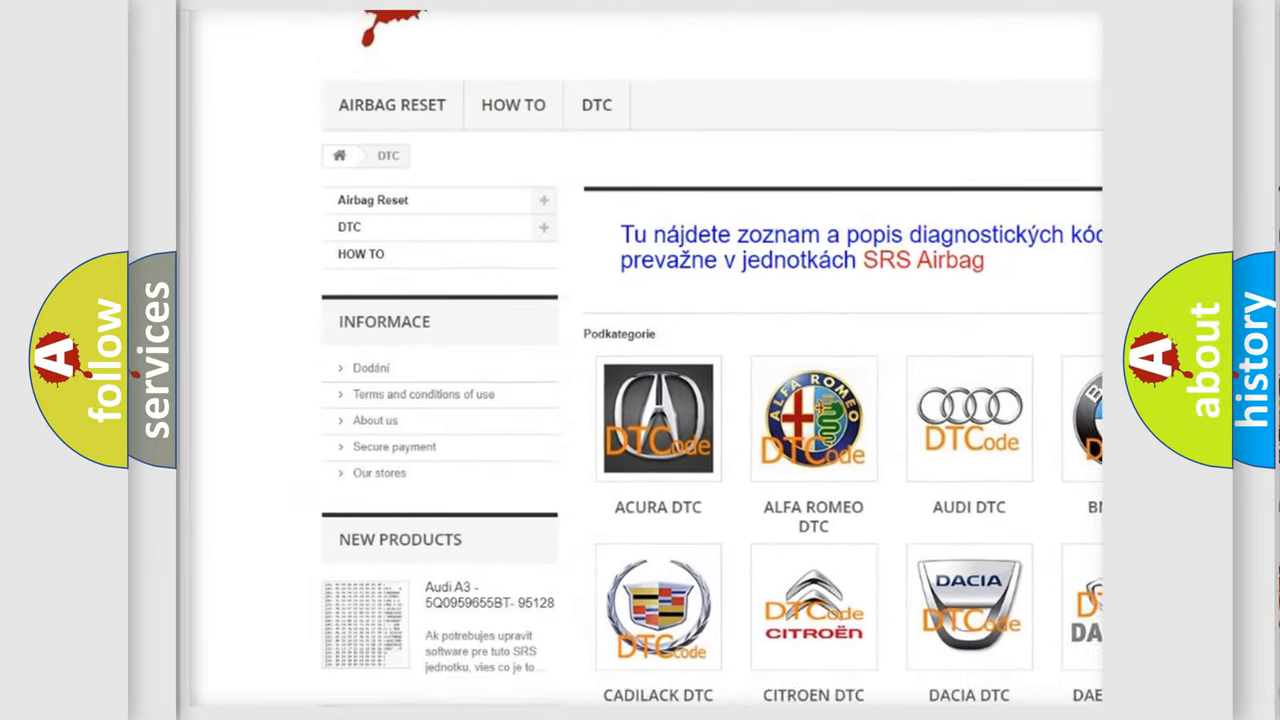
pyautogui.scroll(-3)
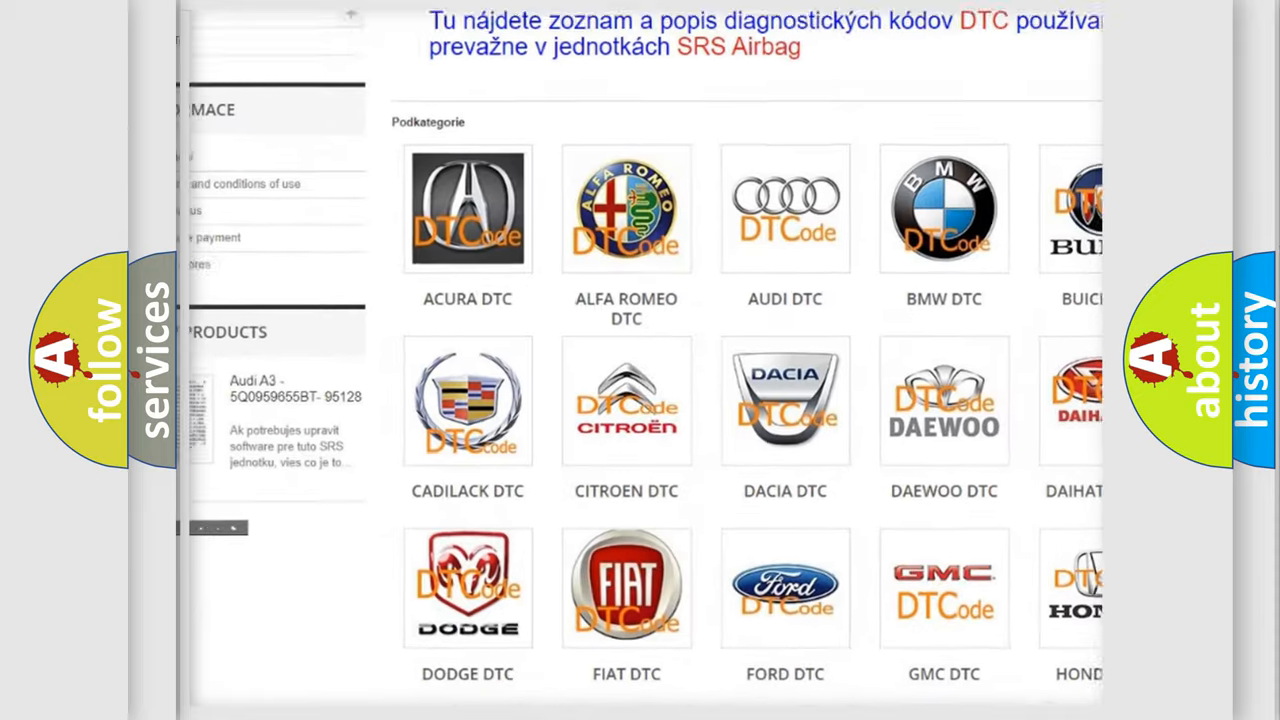
pyautogui.scroll(-3)
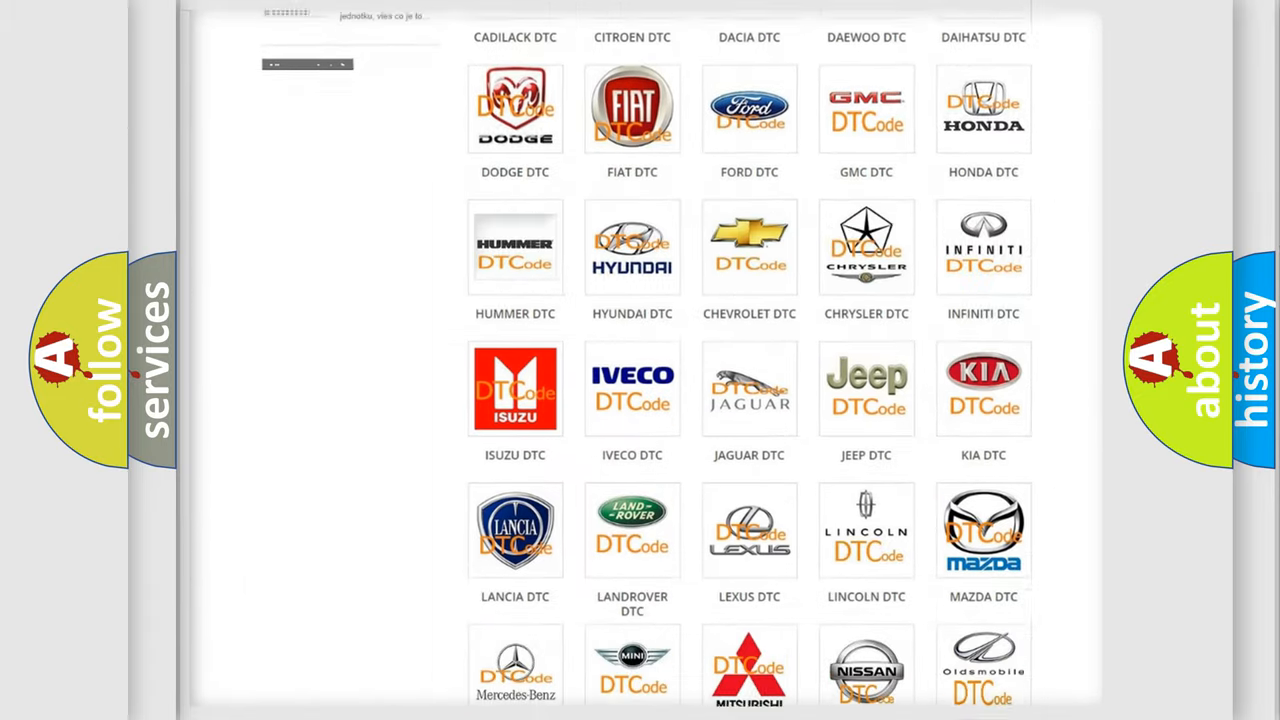
pyautogui.scroll(-3)
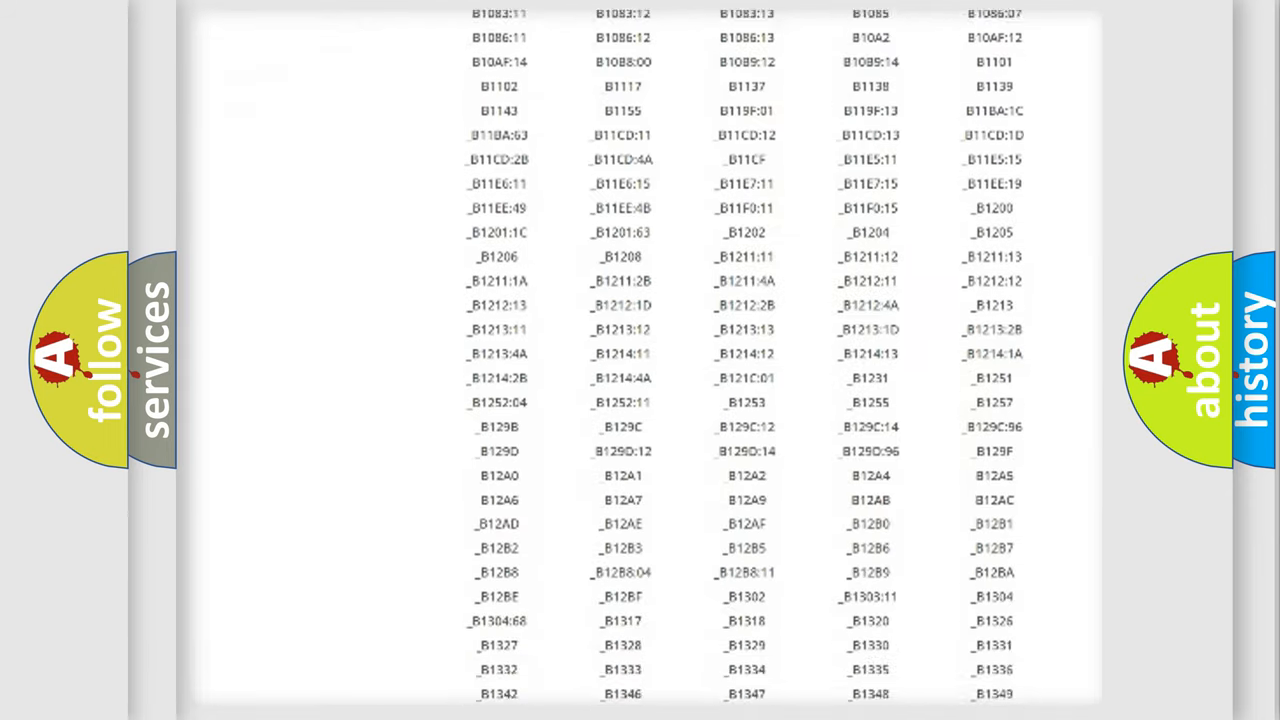
pyautogui.scroll(-3)
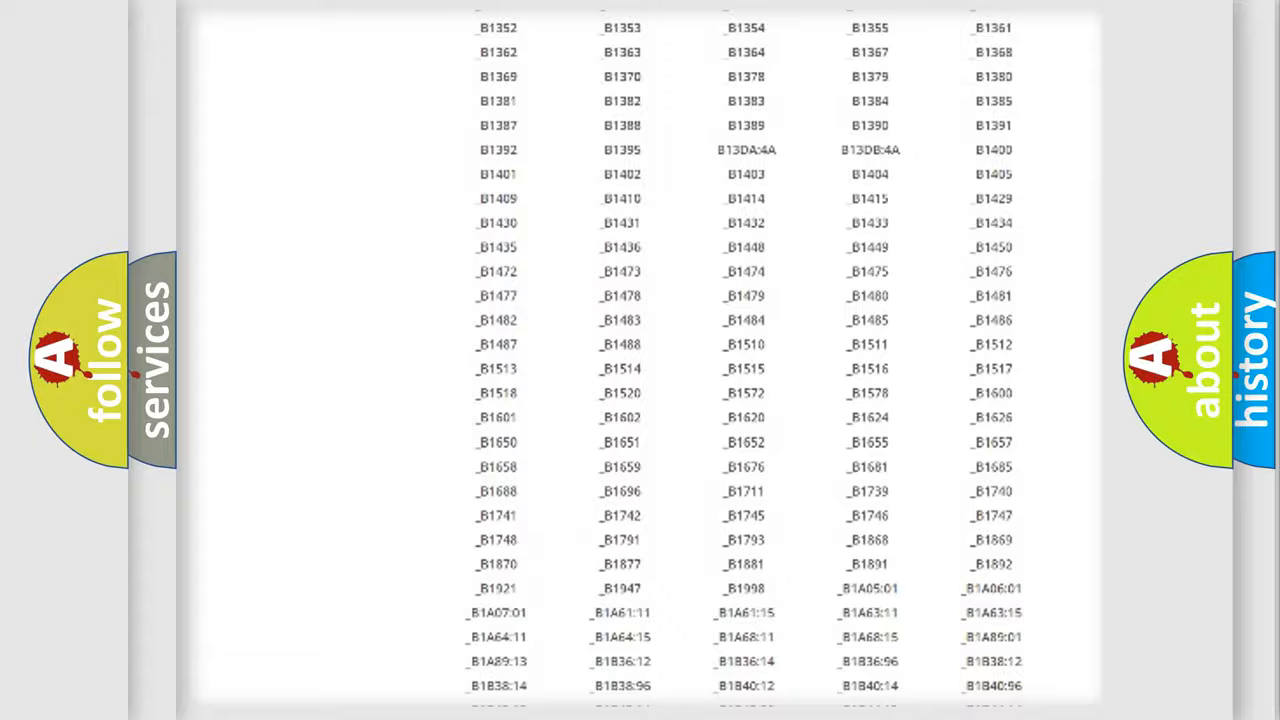